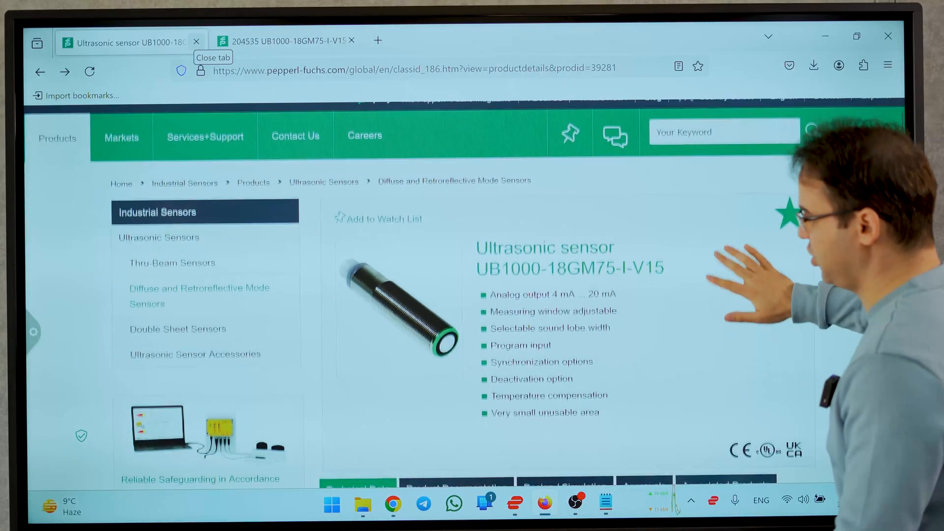
Step: Scroll the UB1000-18GM75-I-V15 product page down to the English datasheet PDF download
{"action": "scroll", "scroll_direction": "down", "scroll_amount": 3}
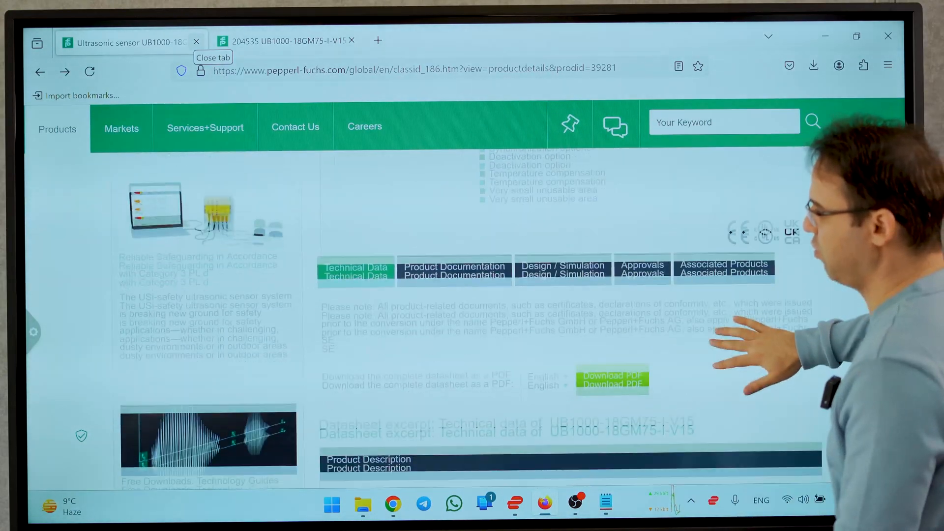
{"action": "scroll", "scroll_direction": "down", "scroll_amount": 3}
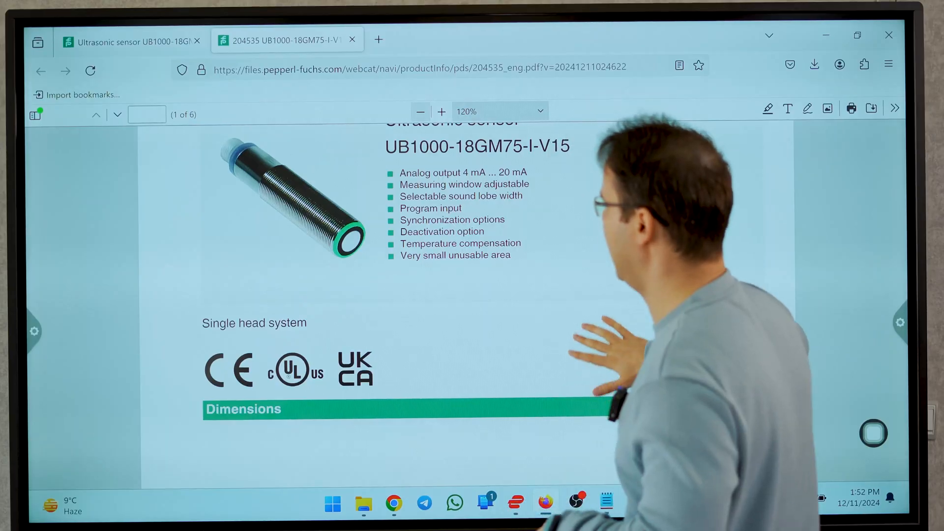
Step: Scroll the datasheet to page 2's electrical specs: 10–30 V supply and 4–20 mA output
{"action": "scroll", "scroll_direction": "down", "scroll_amount": 3}
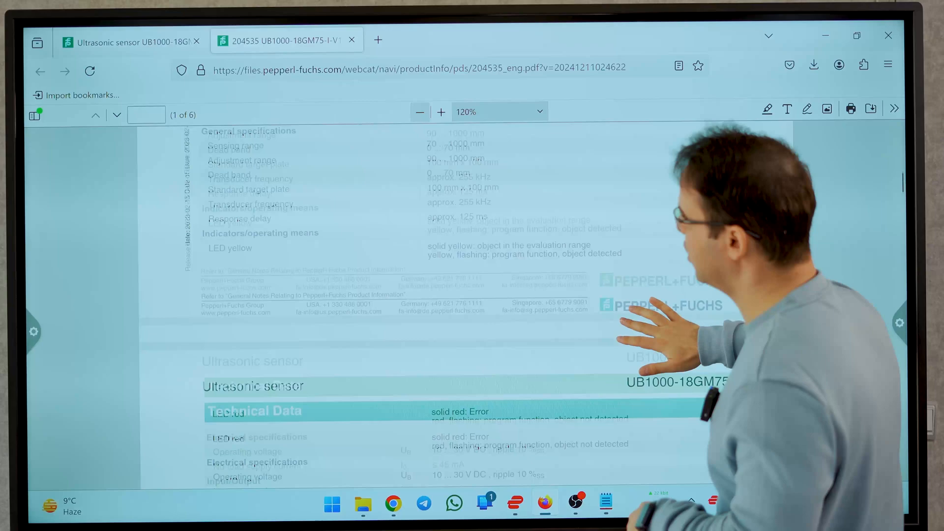
{"action": "scroll", "scroll_direction": "up", "scroll_amount": 3}
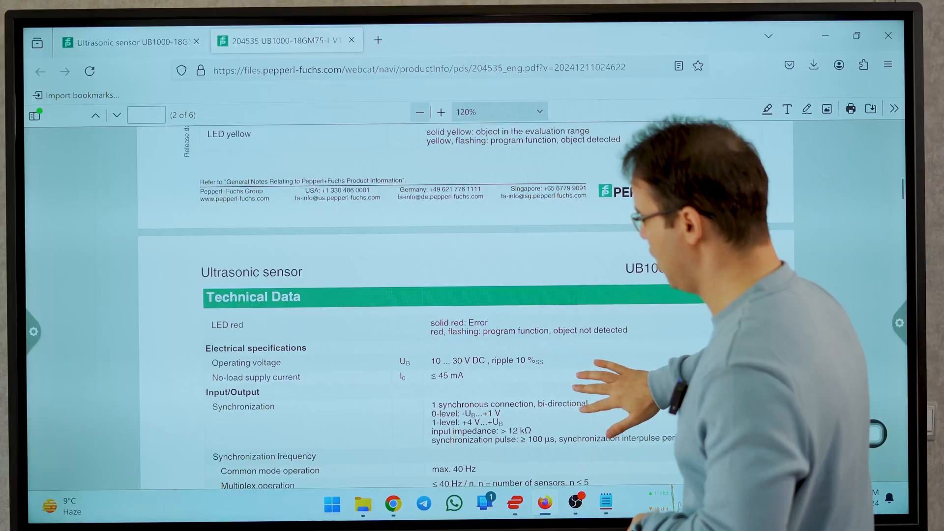
{"action": "scroll", "scroll_direction": "down", "scroll_amount": 3}
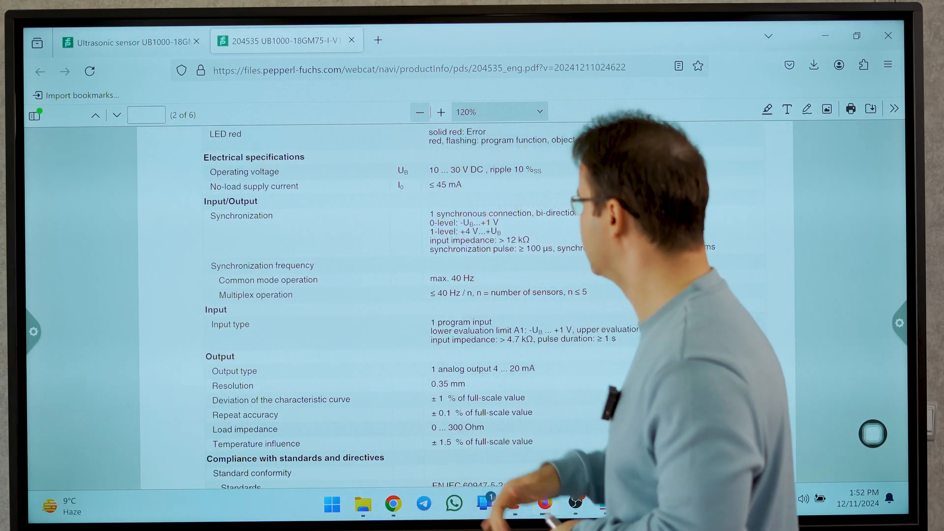
{"action": "mouse_move", "coordinate": [662, 241]}
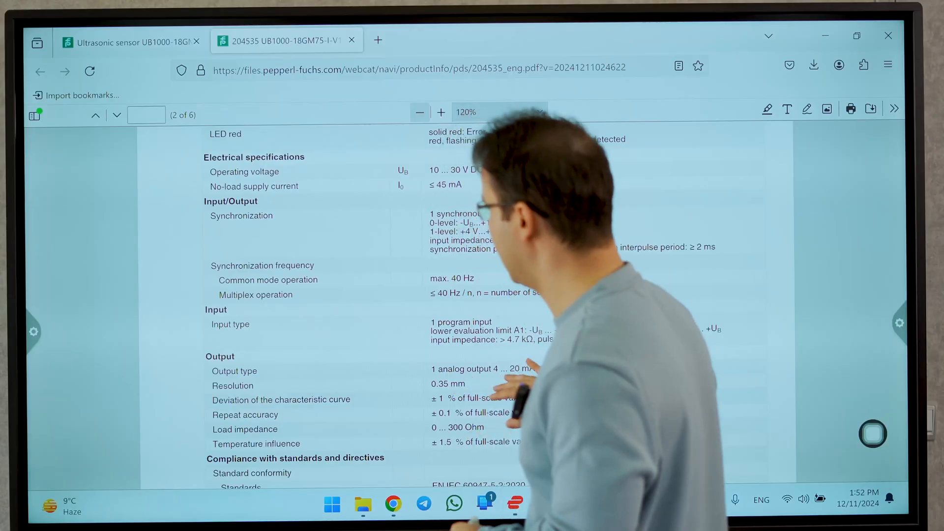
Step: Scroll past standards and ambient conditions to page 3's Connection diagram and pin assignment
{"action": "scroll", "scroll_direction": "down", "scroll_amount": 3}
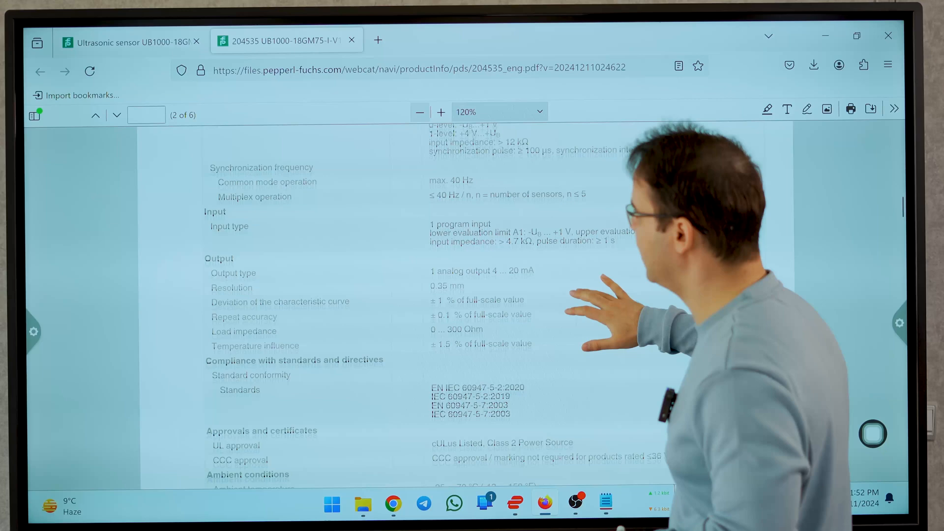
{"action": "scroll", "scroll_direction": "down", "scroll_amount": 3}
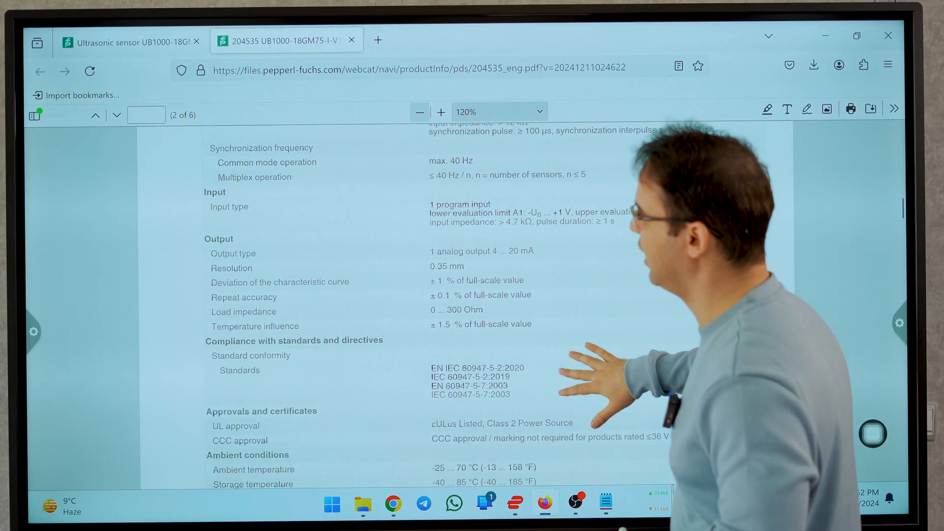
{"action": "scroll", "scroll_direction": "up", "scroll_amount": 3}
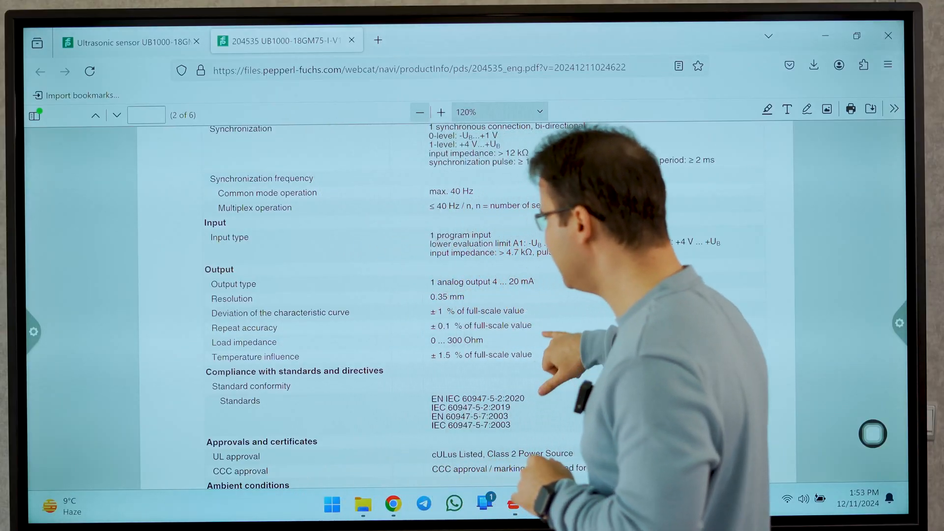
{"action": "scroll", "scroll_direction": "down", "scroll_amount": 3}
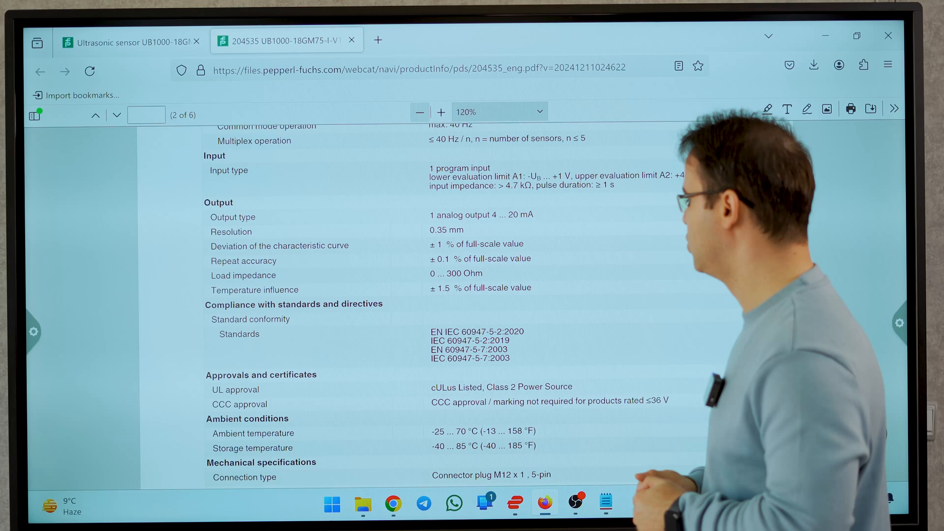
{"action": "scroll", "scroll_direction": "down", "scroll_amount": 3}
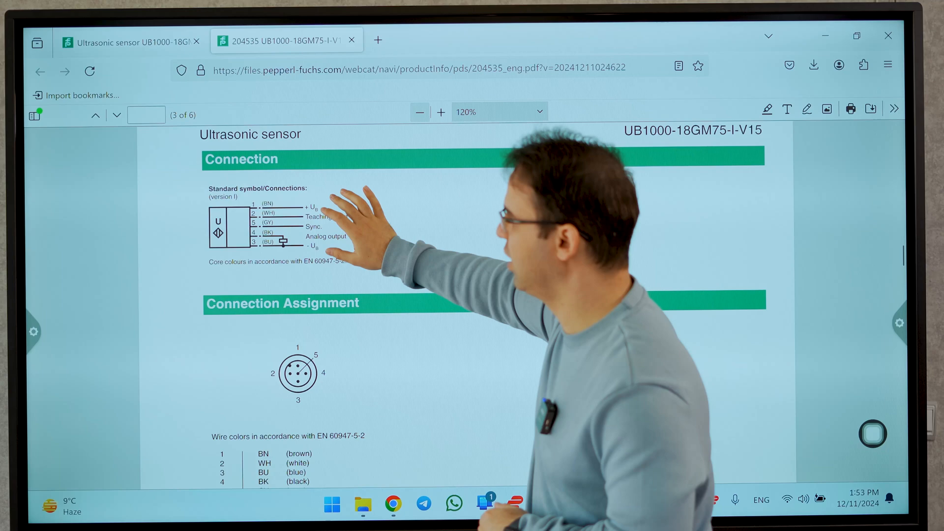
Step: Capture the Connection diagram and place it on the whiteboard beside the wiring sketch
{"action": "left_click", "coordinate": [440, 112]}
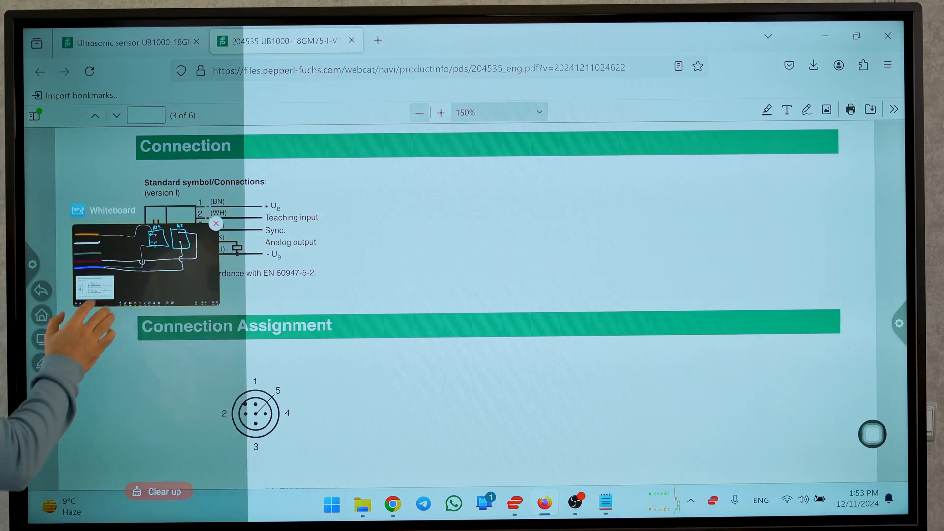
{"action": "left_click", "coordinate": [144, 265]}
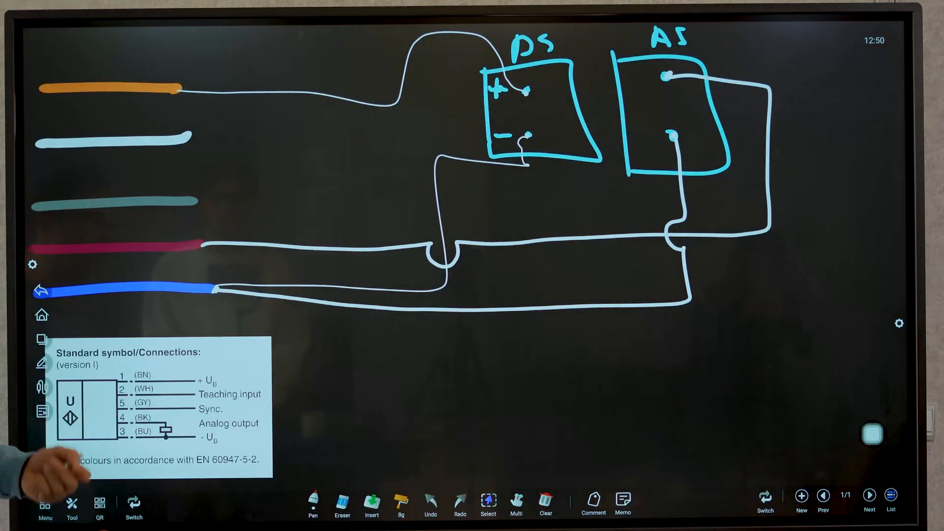